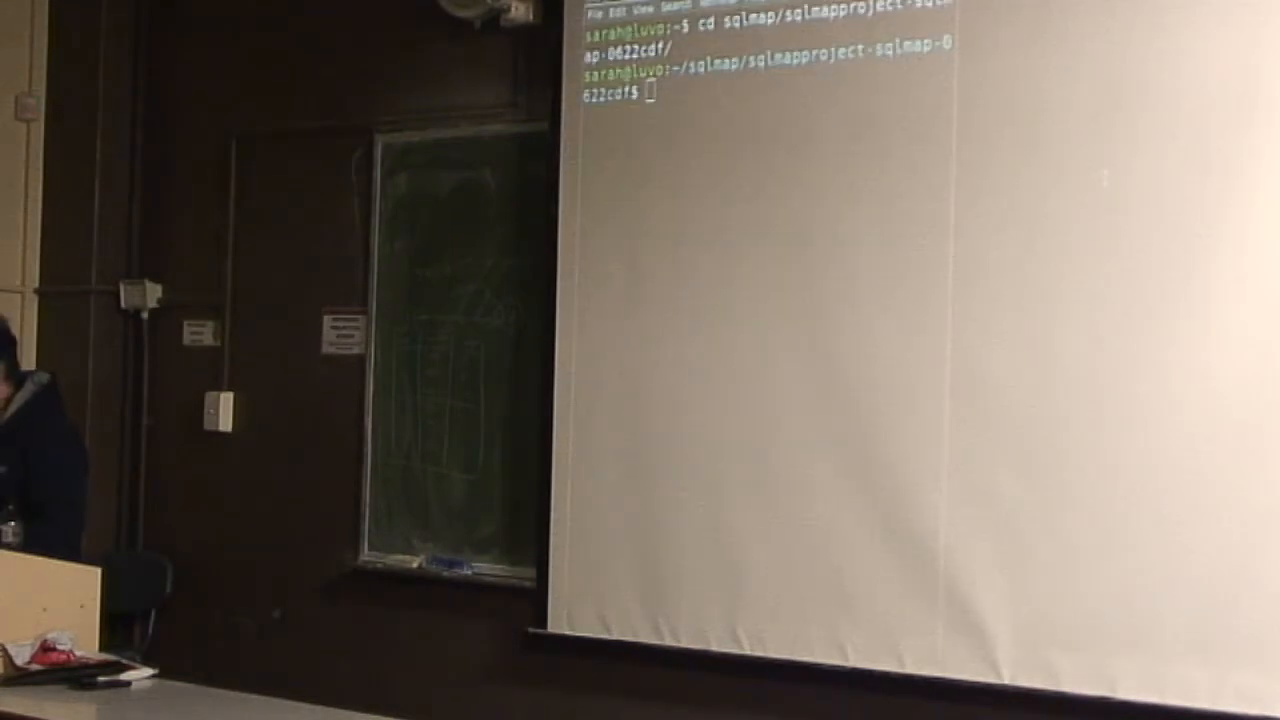
Run python sqlmap.py bare, getting the missing-option error back.
type("p")
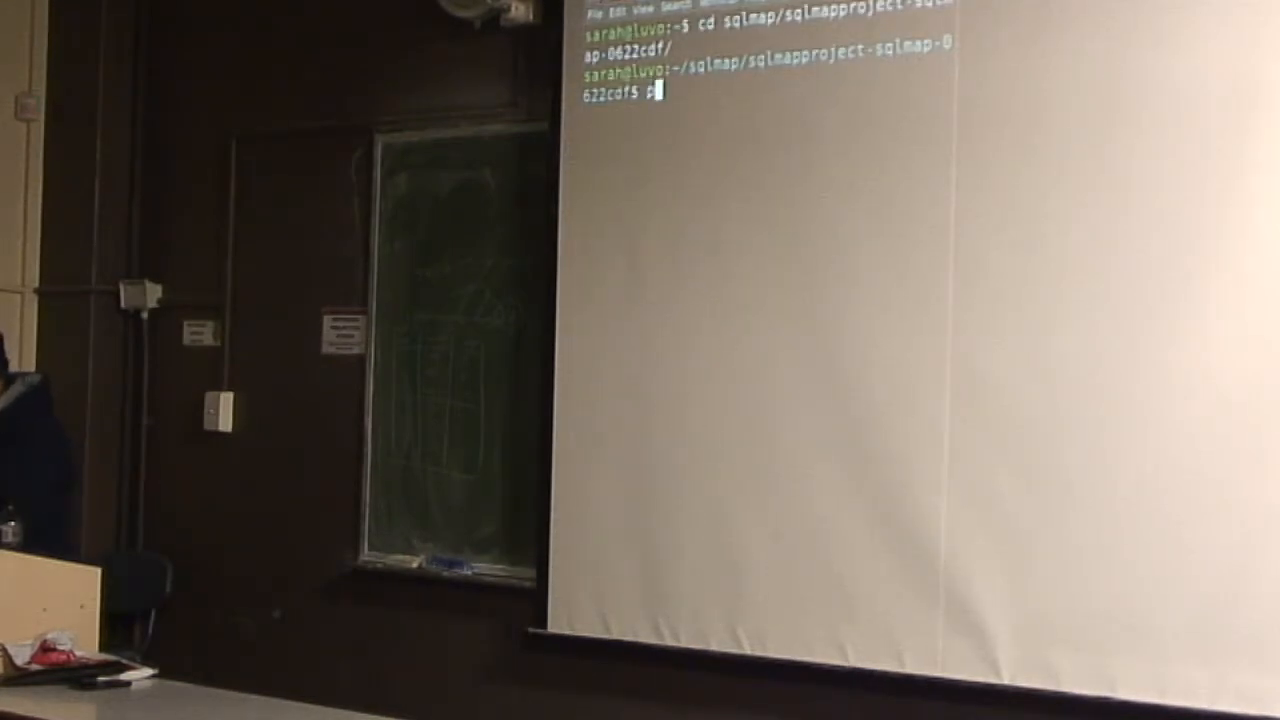
type("python sqlmap.py")
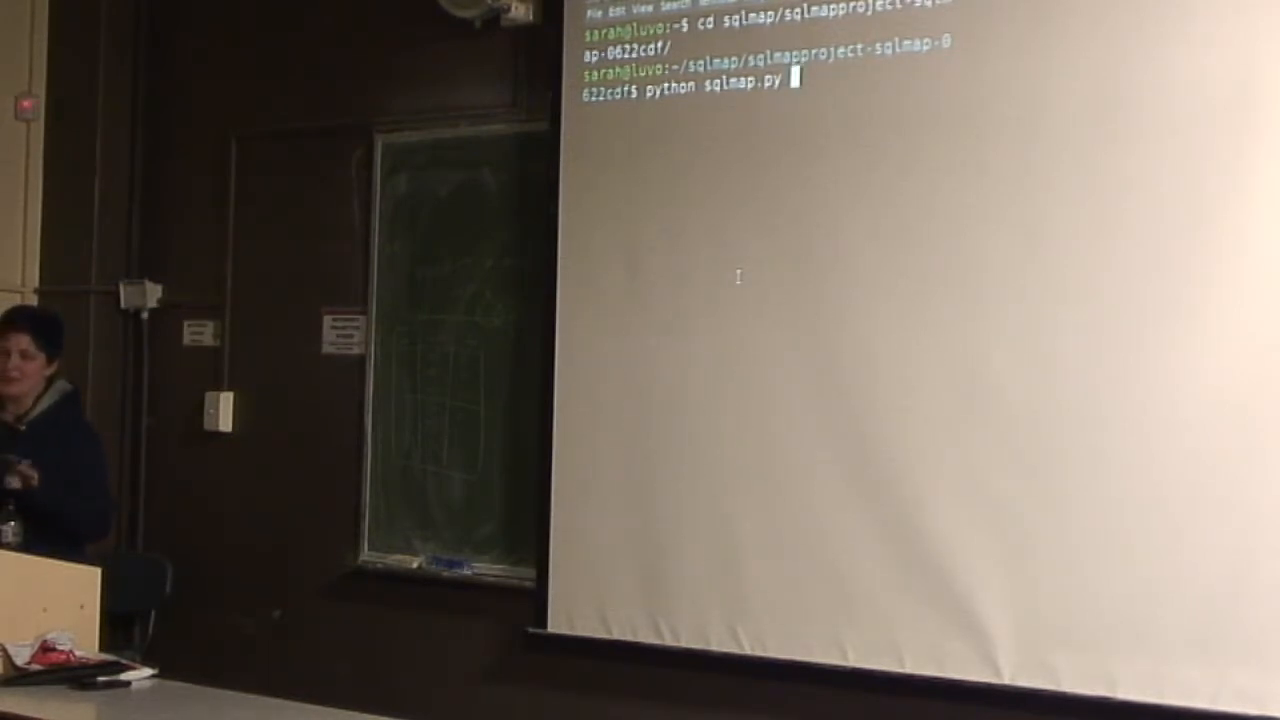
key("Return")
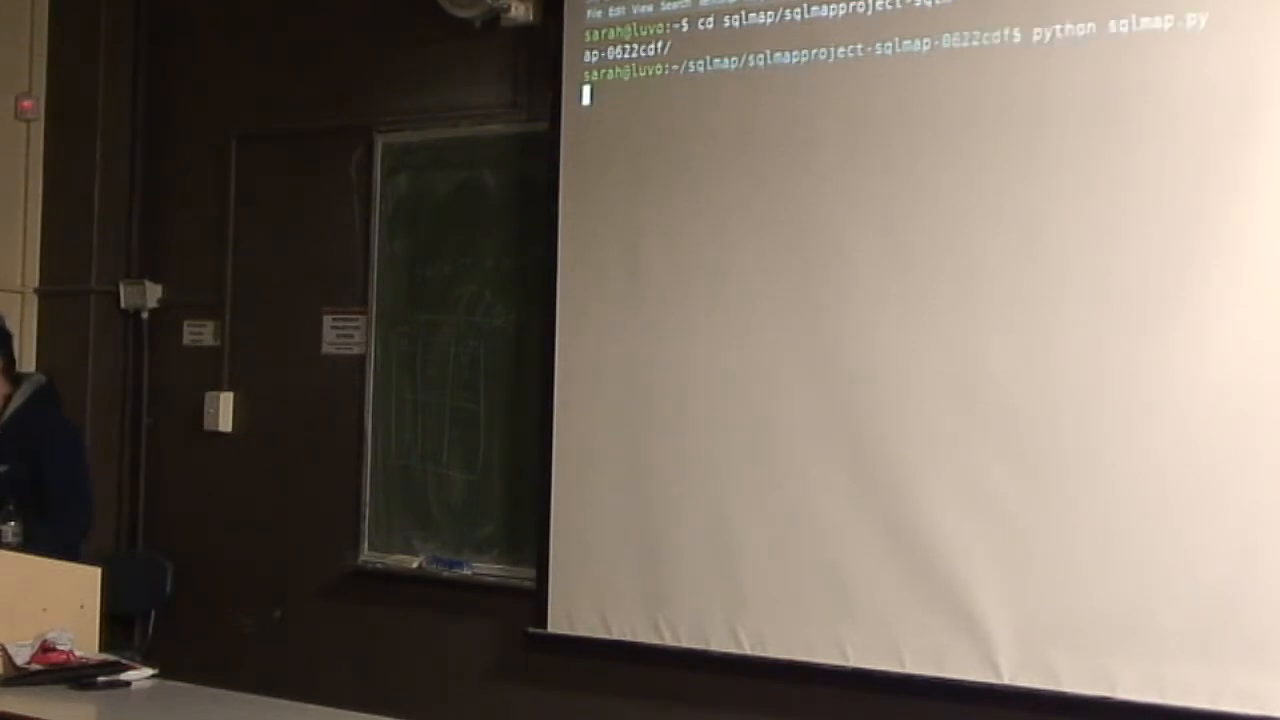
key("Return")
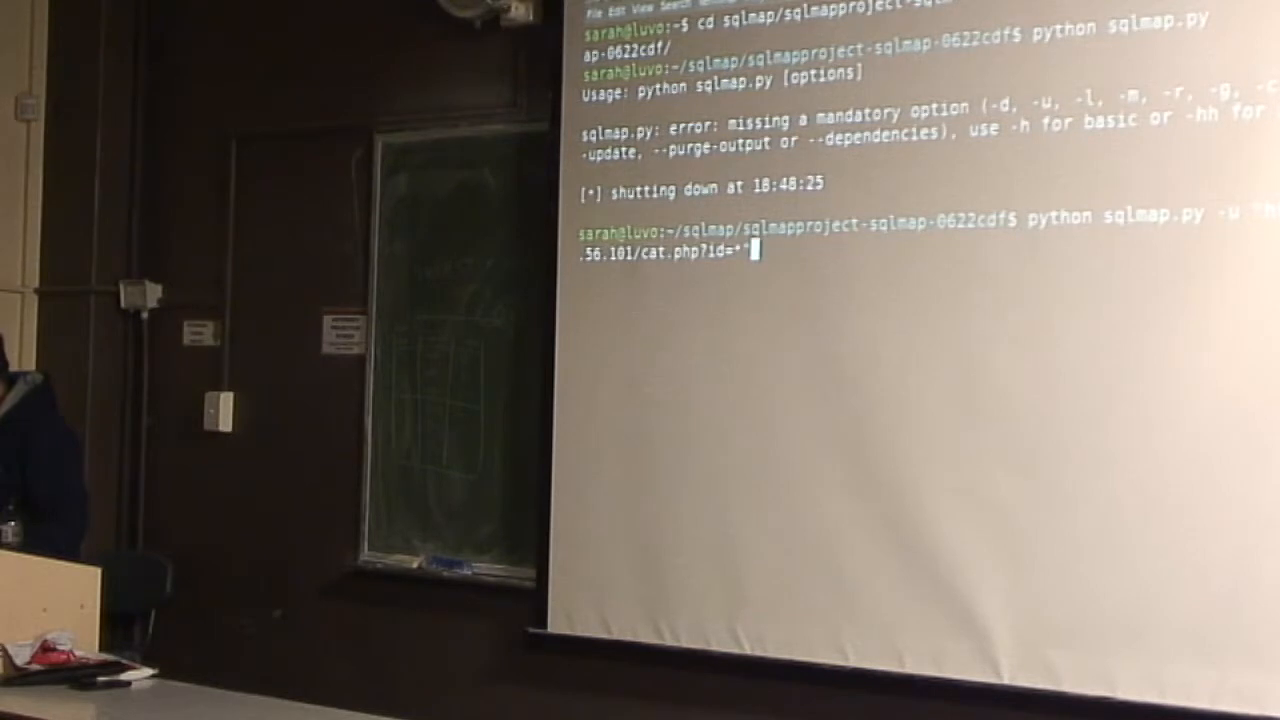
Run sqlmap against the cat.php?id=* URL with --wizard, reaching the POST data prompt.
type("--wizard")
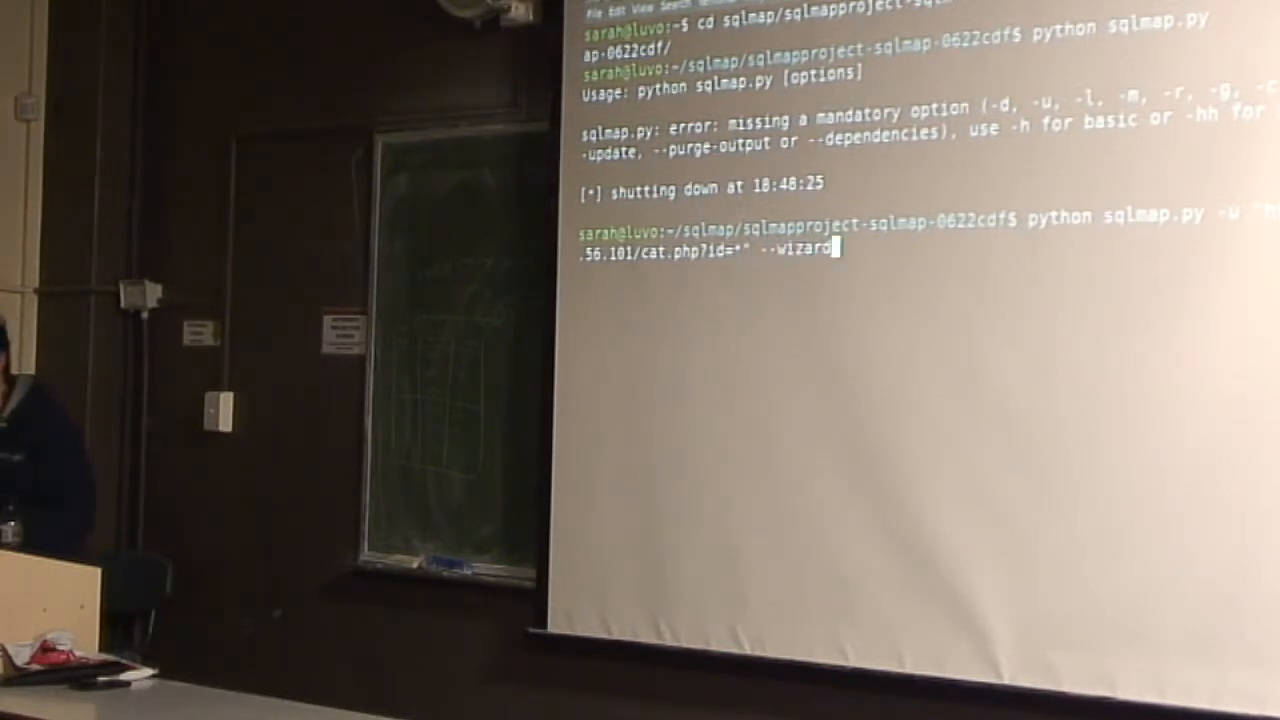
key("Return")
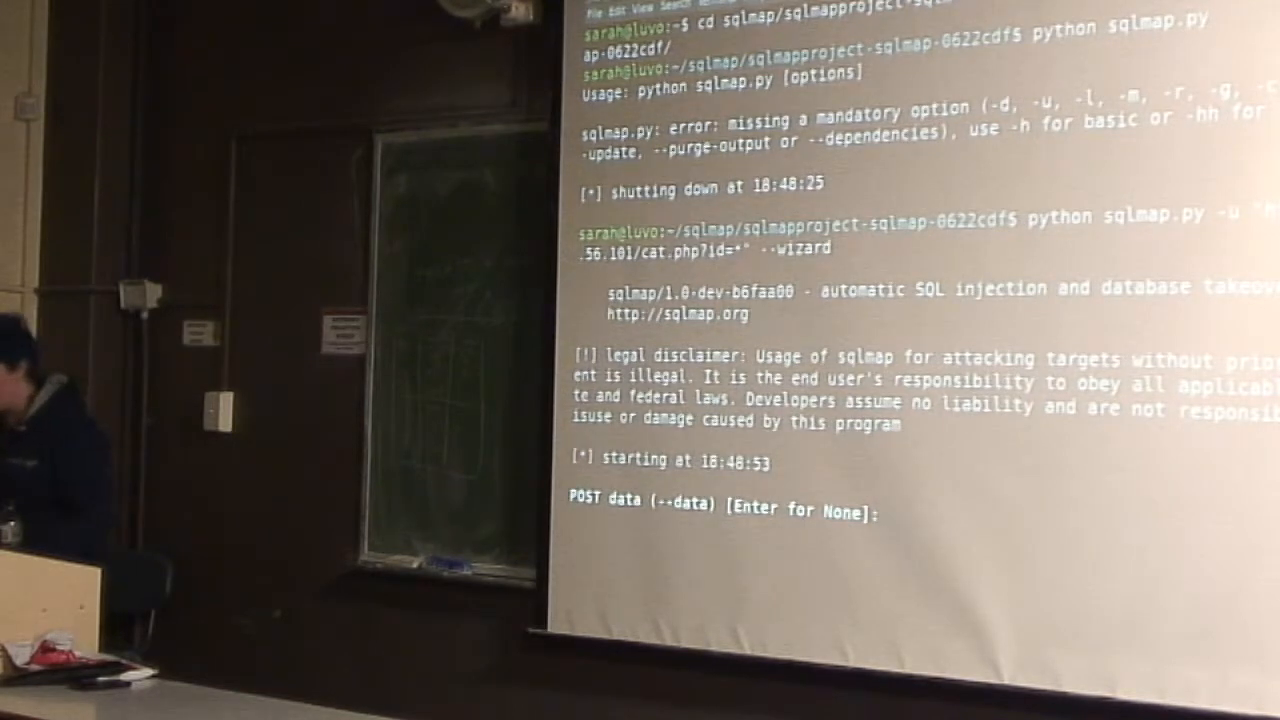
Accept the wizard defaults and review the four injection types, MySQL 5.0 on Debian, database photoblog.
key("Return")
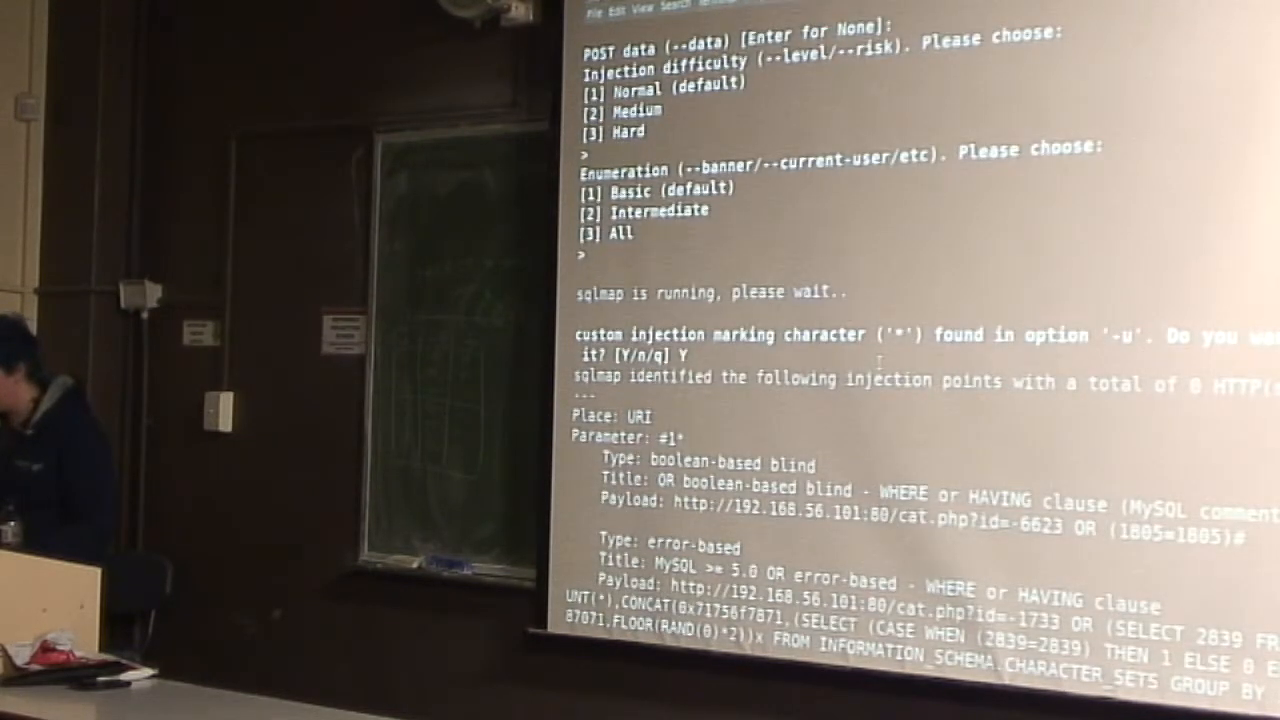
scroll("down", 3)
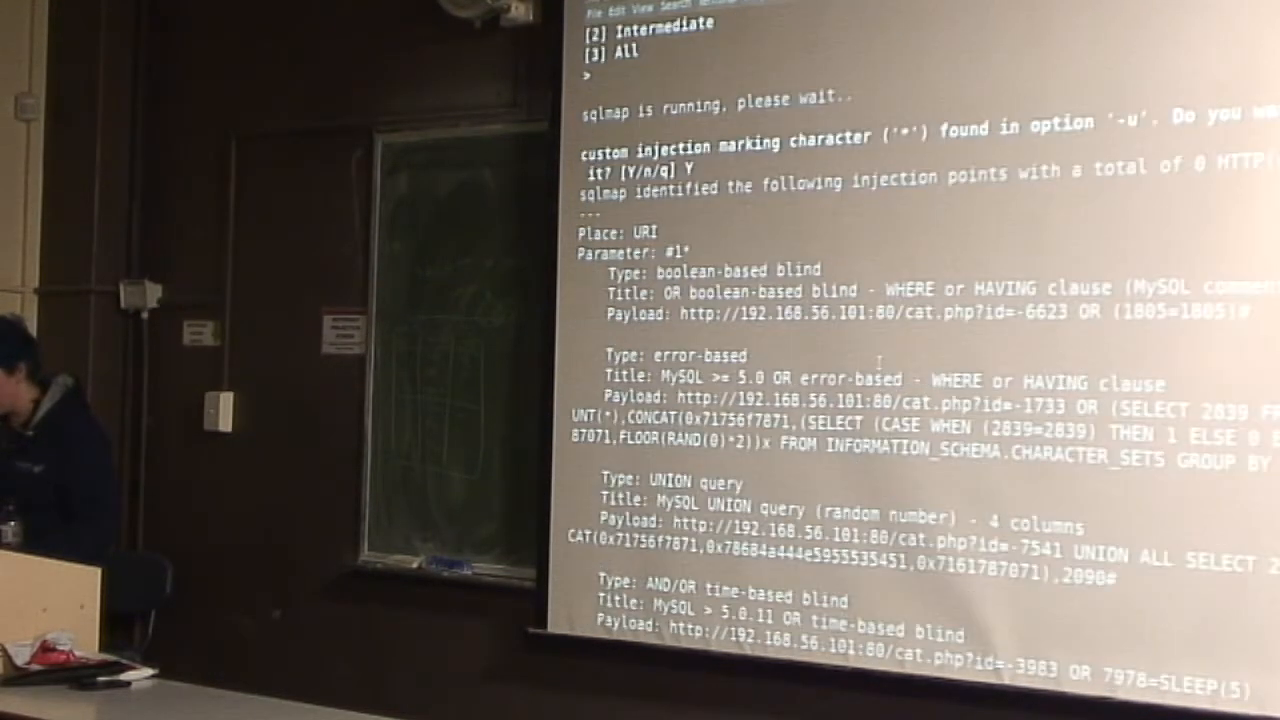
scroll("down", 3)
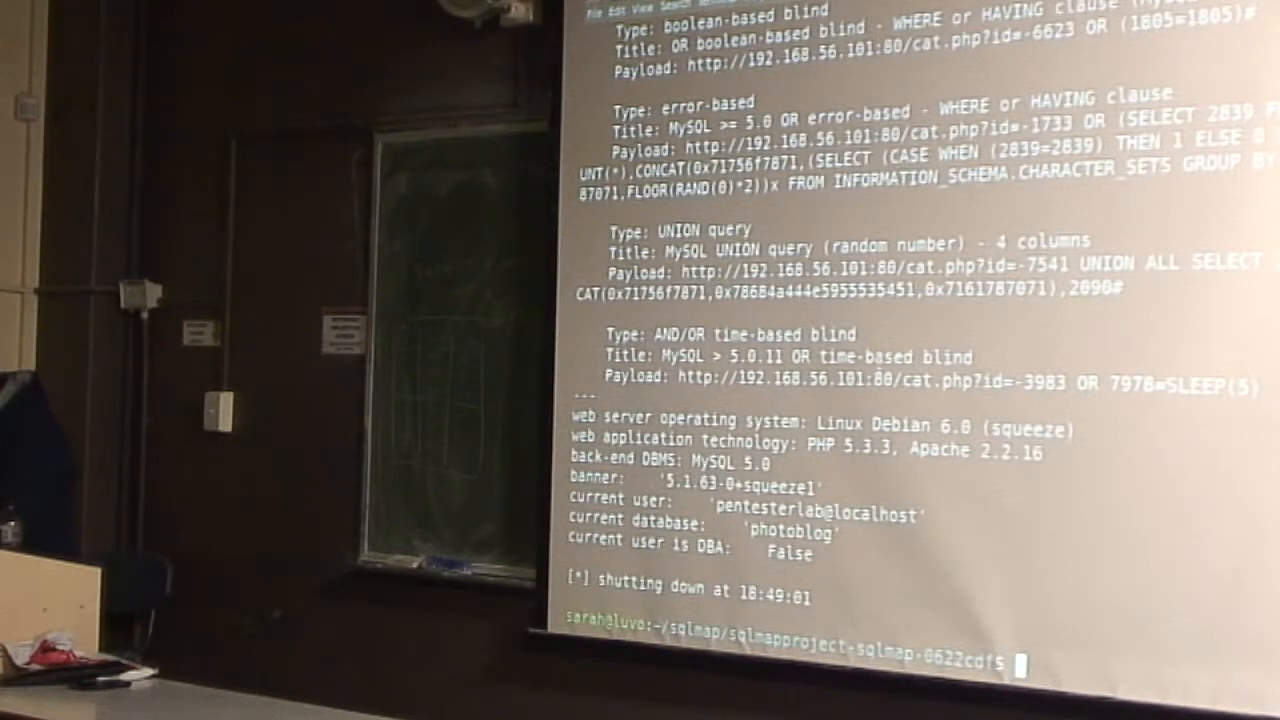